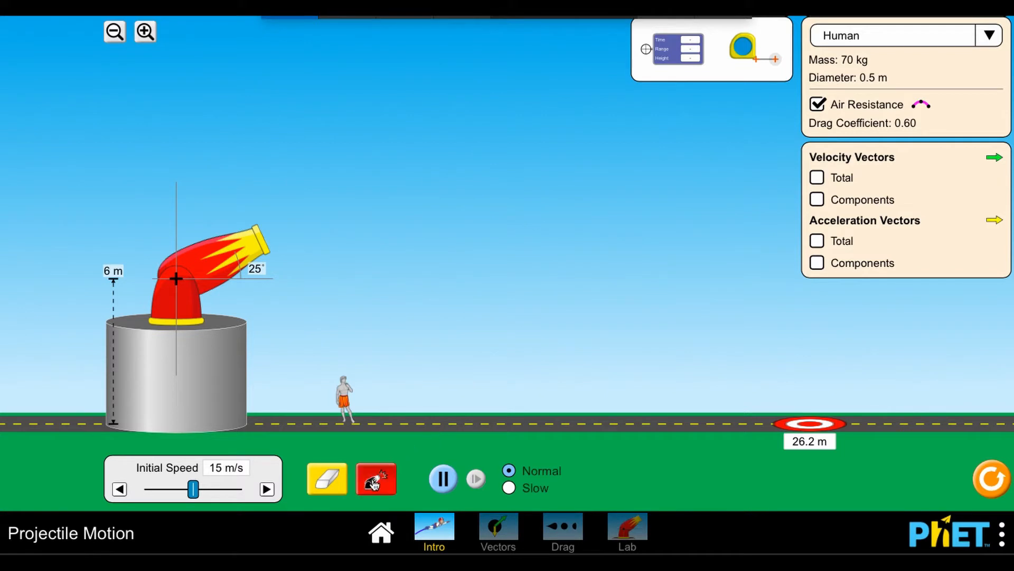
Launch the human, steepen the cannon to 65° at 3 m height, and fire again at 29 m/s
click(375, 479)
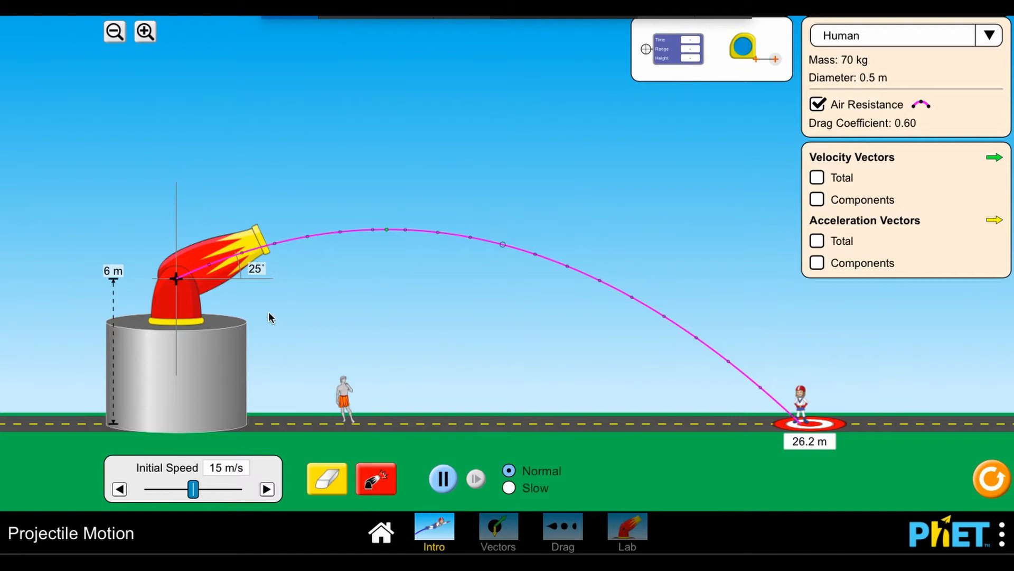
drag(259, 233, 213, 195)
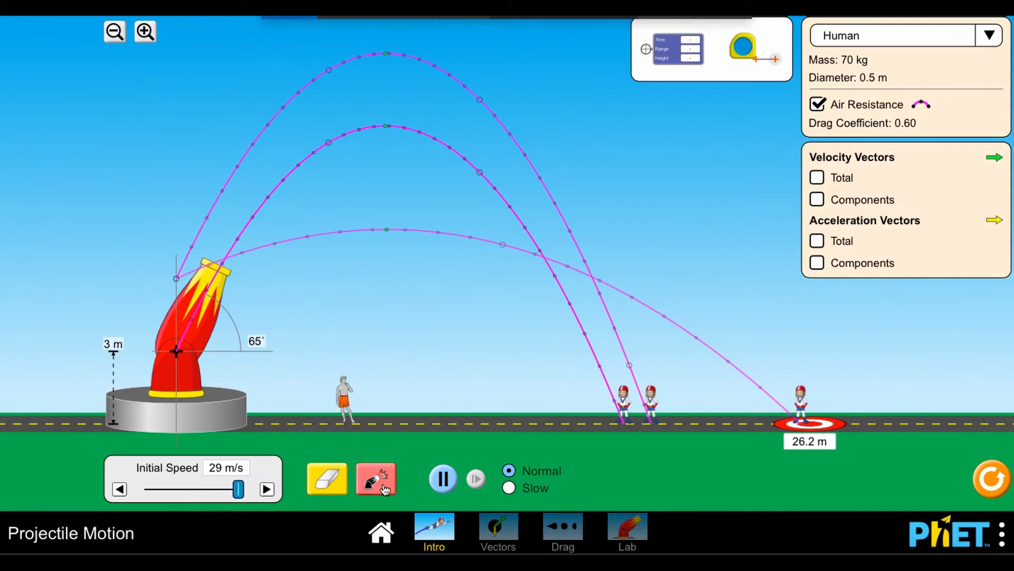
click(376, 478)
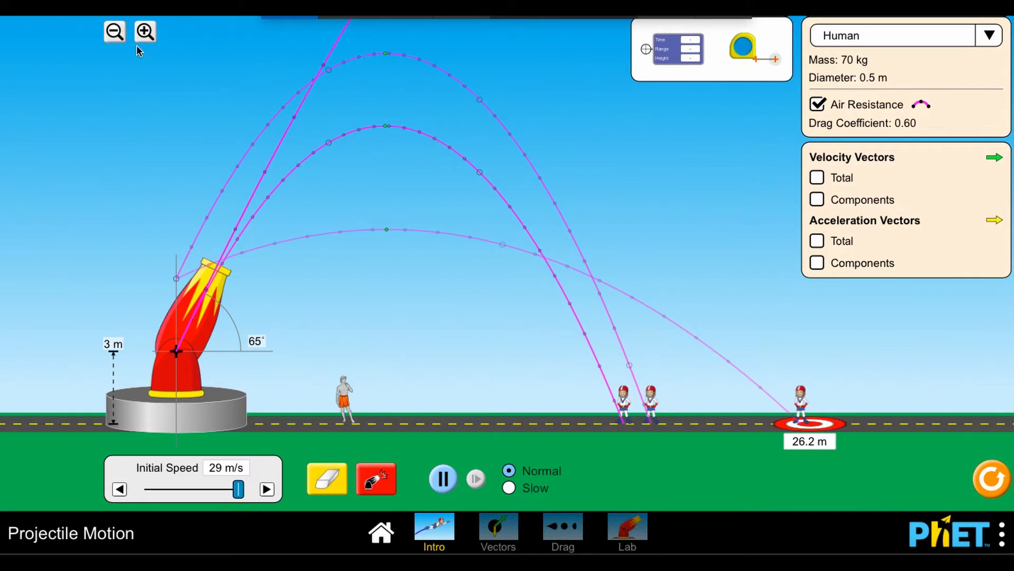
Zoom out, fire a cannonball, then switch the projectile back to the human at 50° and 13 m/s
click(113, 32)
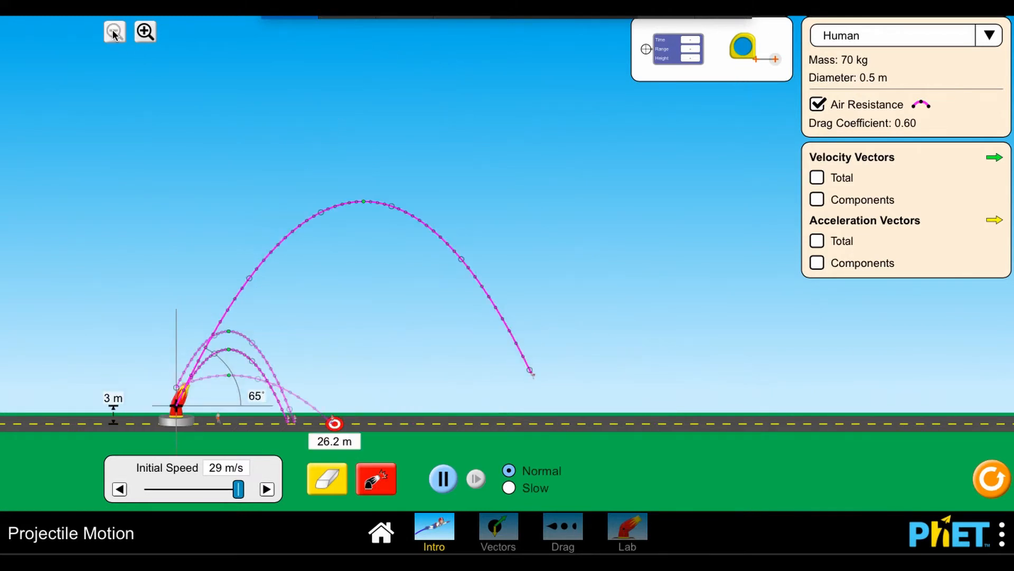
click(989, 35)
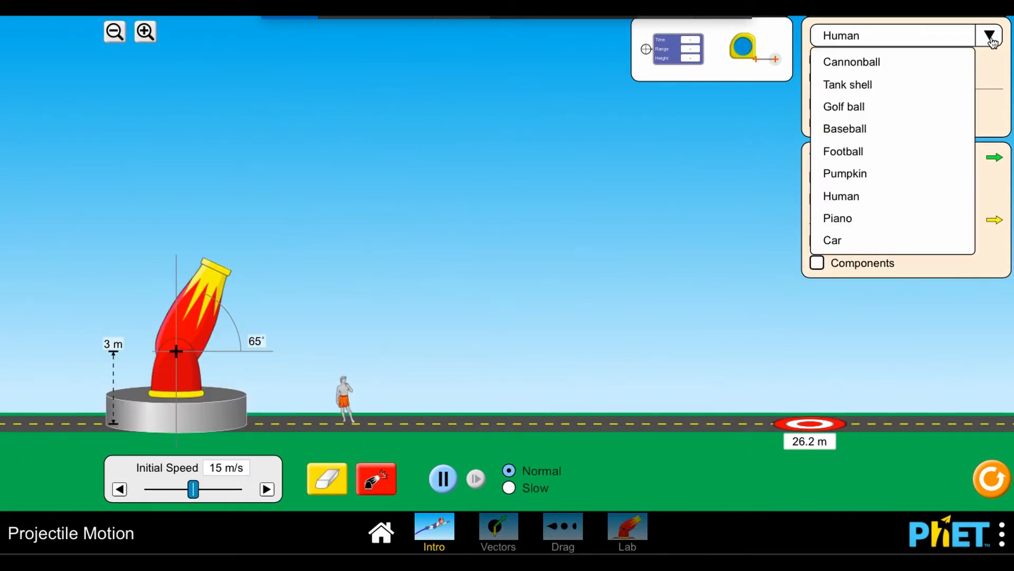
click(852, 61)
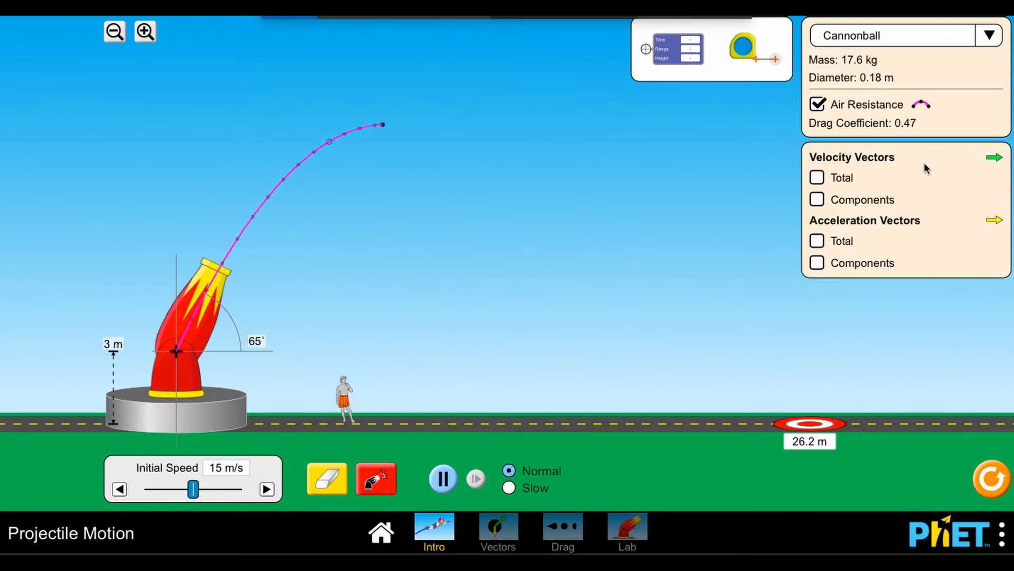
click(989, 35)
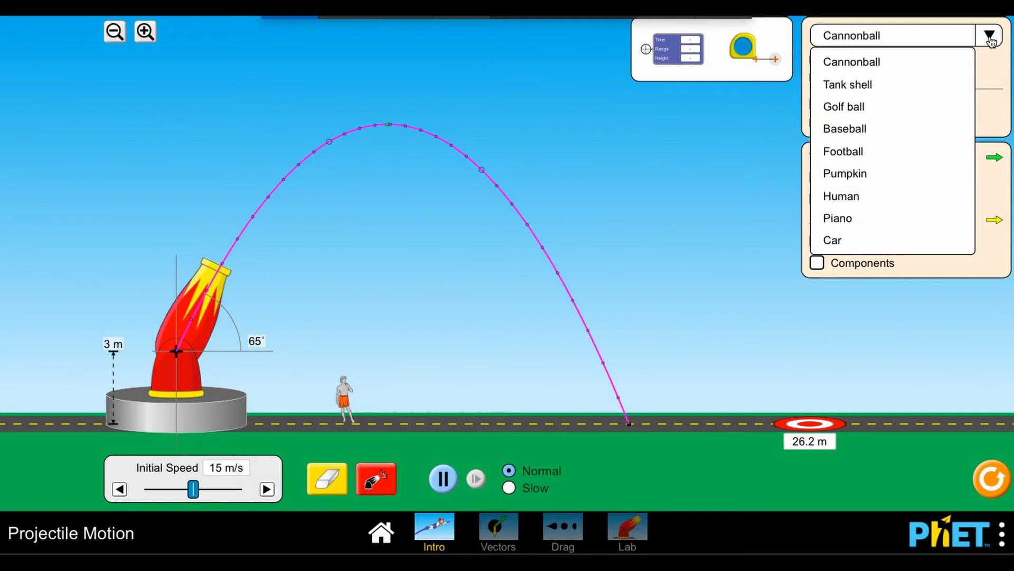
mouse_move(845, 129)
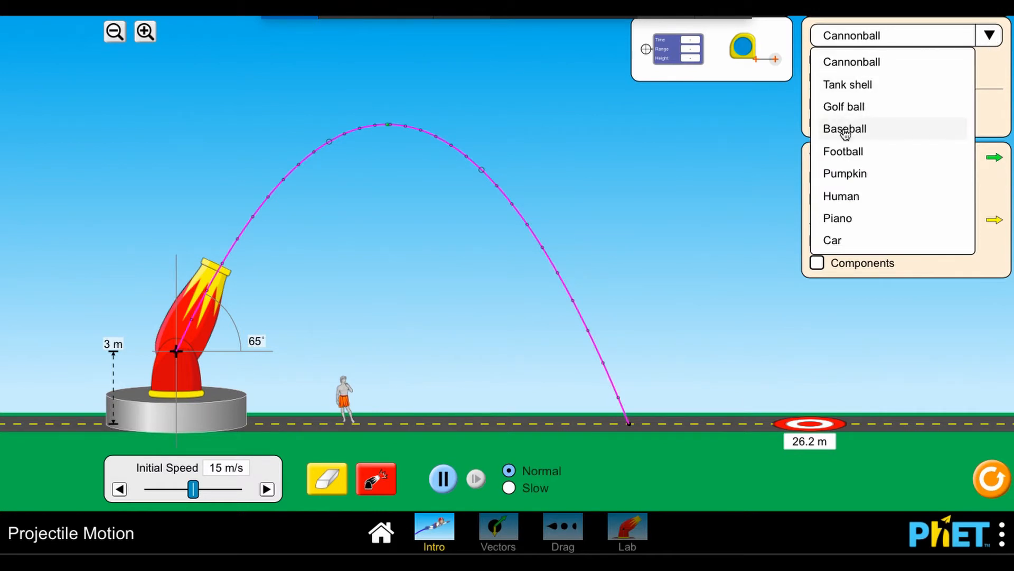
click(843, 151)
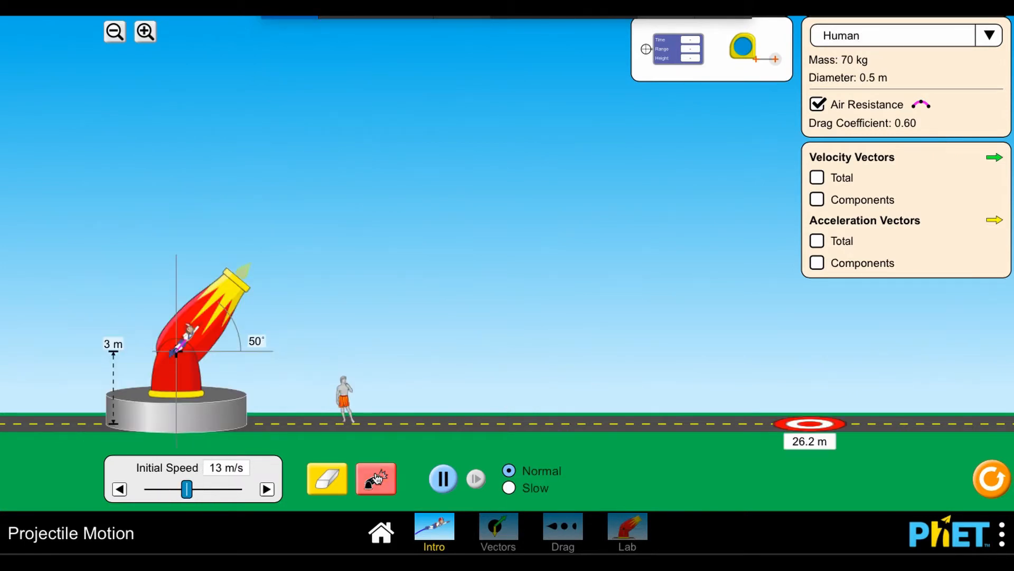
Launch the human in slow motion toward the 18.9 m target and pause it mid-flight
click(376, 478)
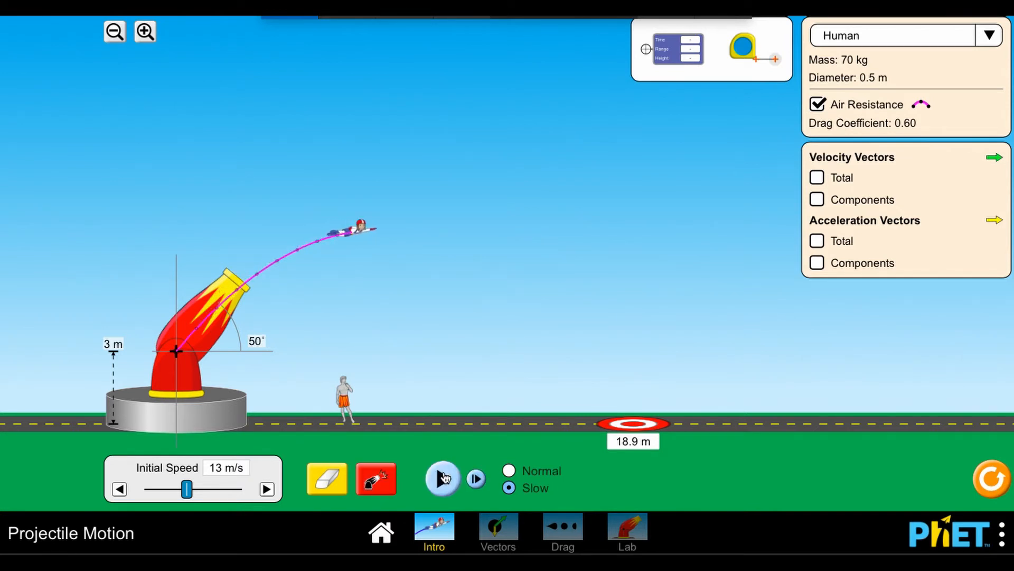
Step and resume the paused flight with velocity component and total acceleration arrows shown
click(442, 478)
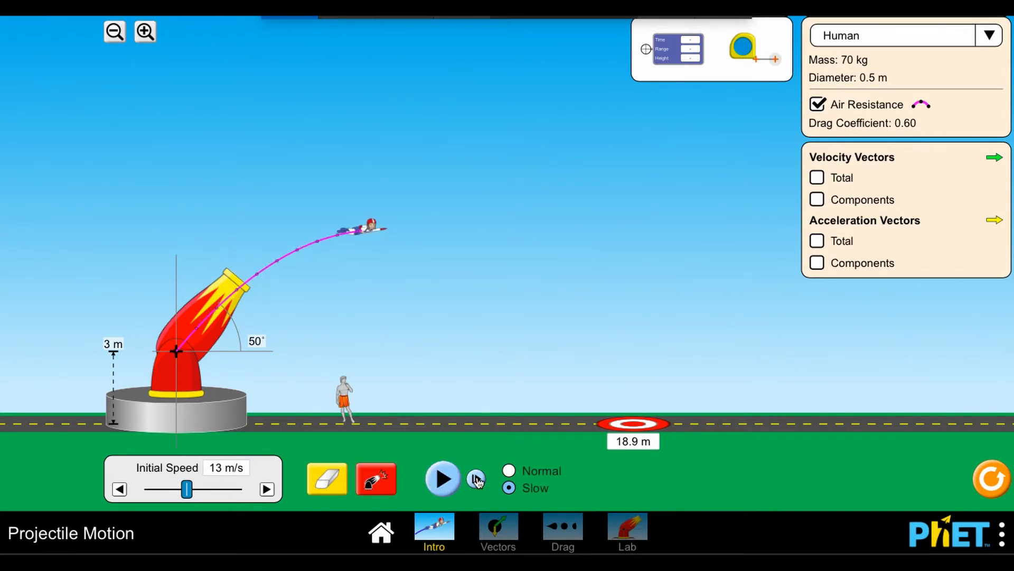
click(443, 478)
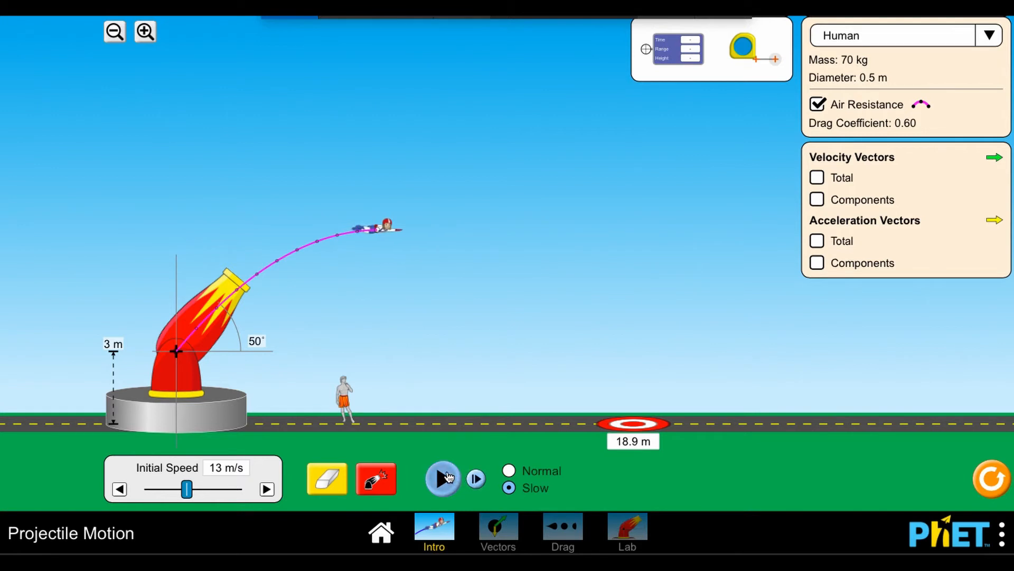
click(443, 478)
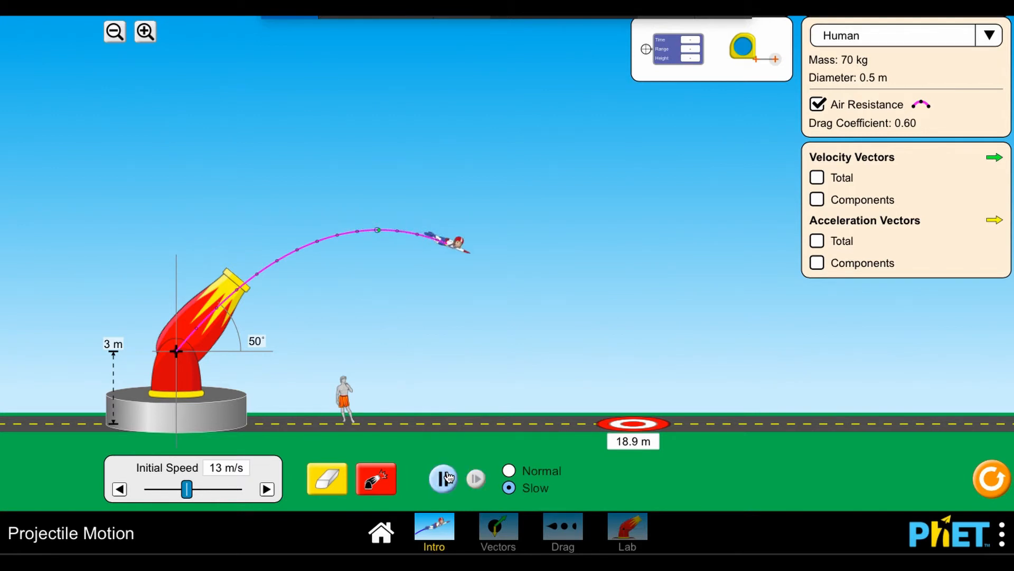
click(442, 477)
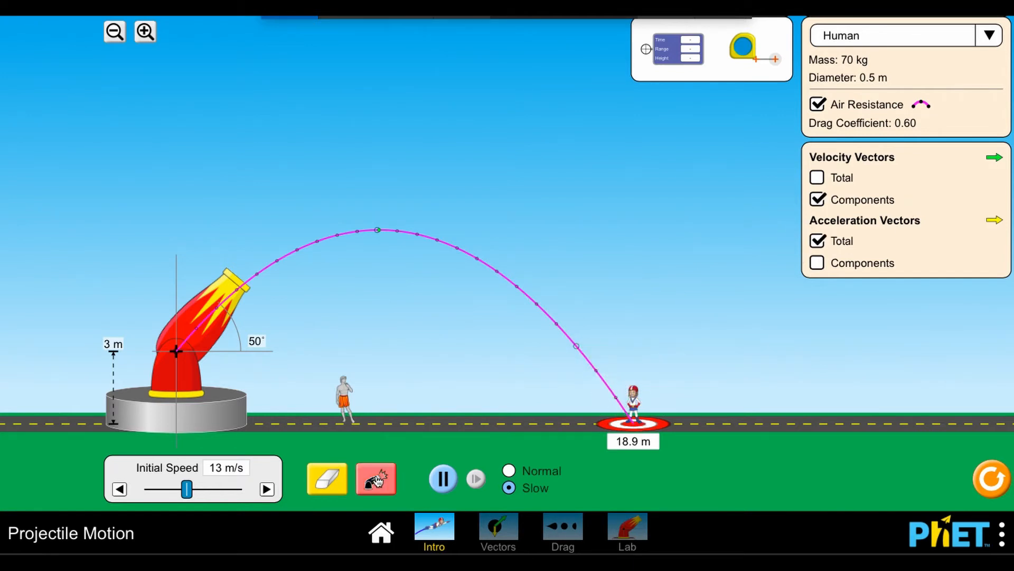
Launch the human again so the vectors display along its new trajectory
click(375, 477)
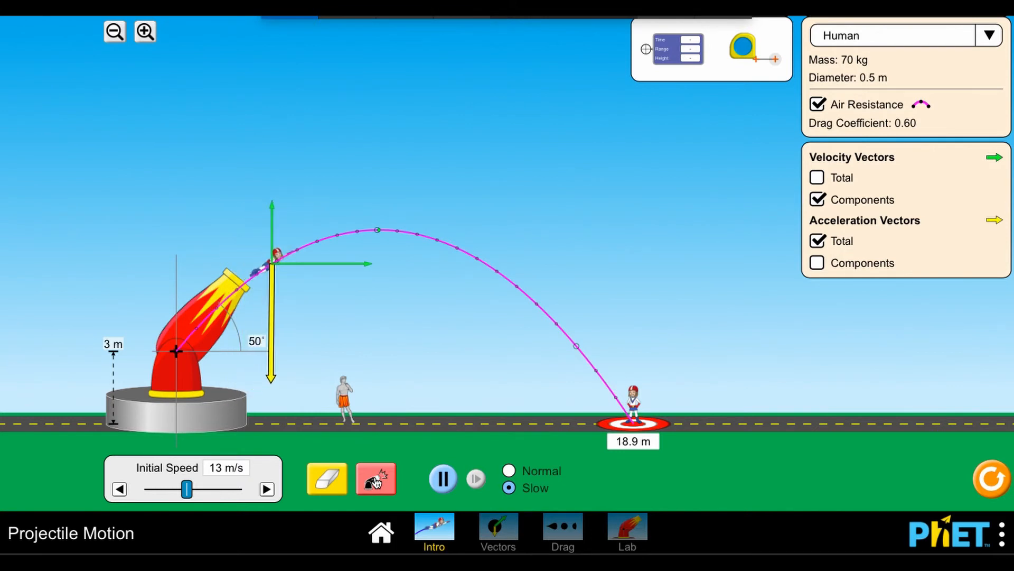
click(376, 478)
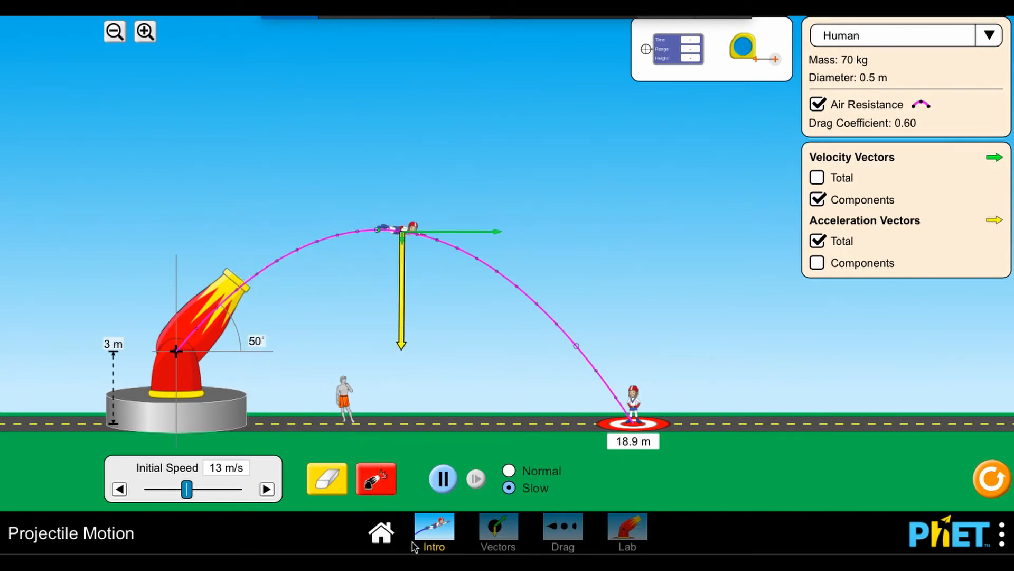
Switch to the Lab screen and choose the 147 kg, 1.0 m human with 7.50 m/s² gravity and air resistance
click(442, 478)
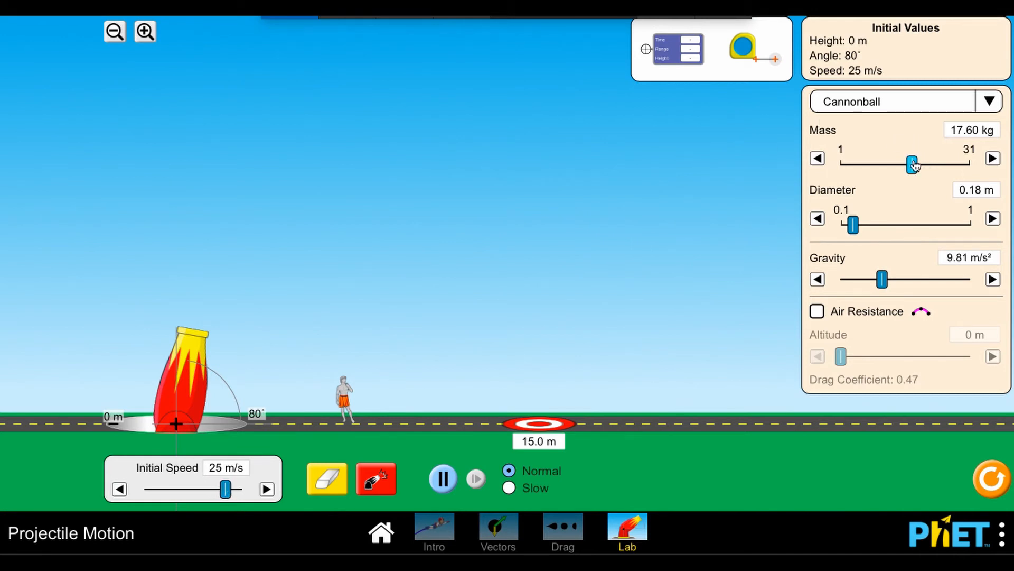
click(989, 102)
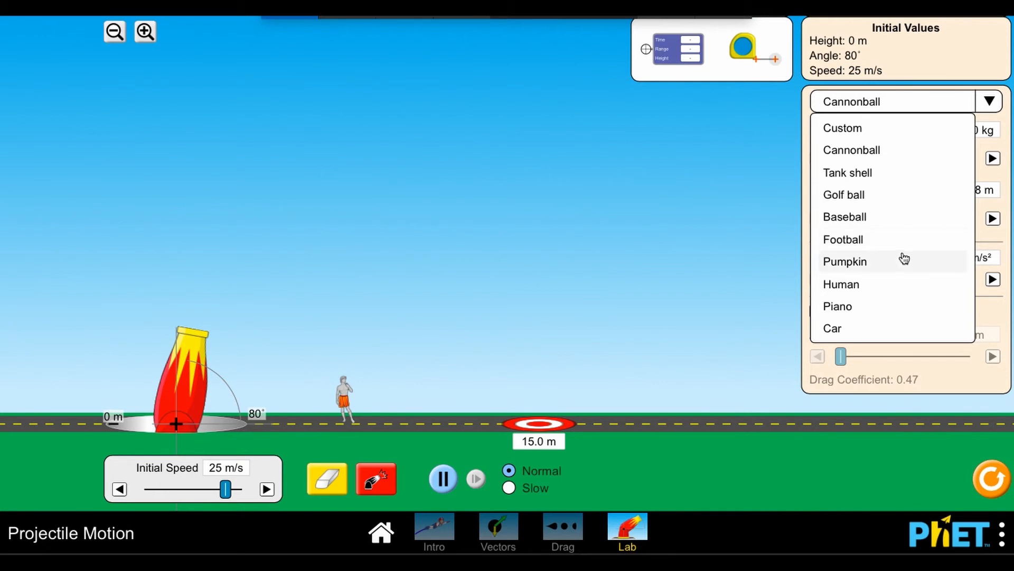
click(841, 284)
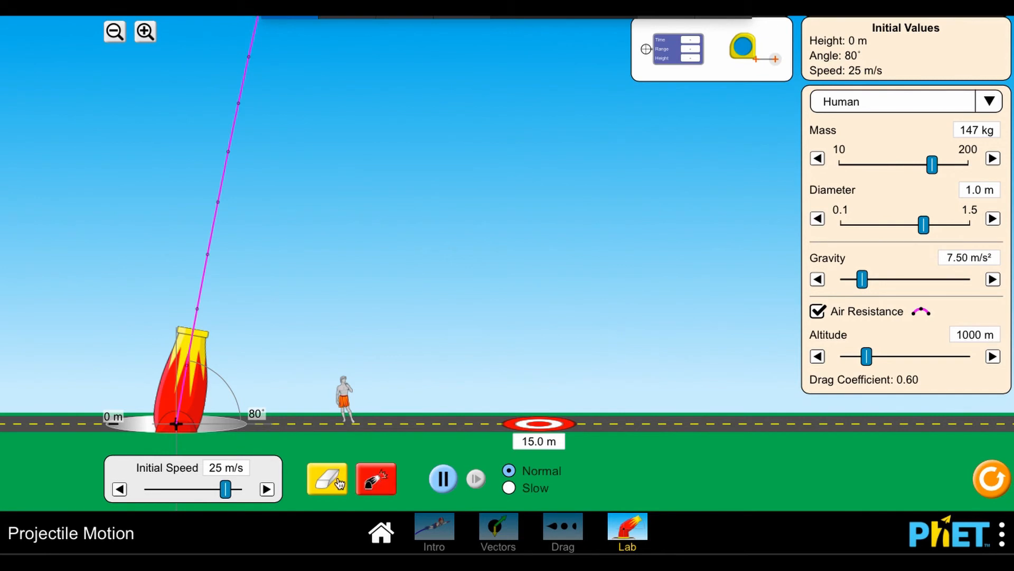
mouse_move(6, 149)
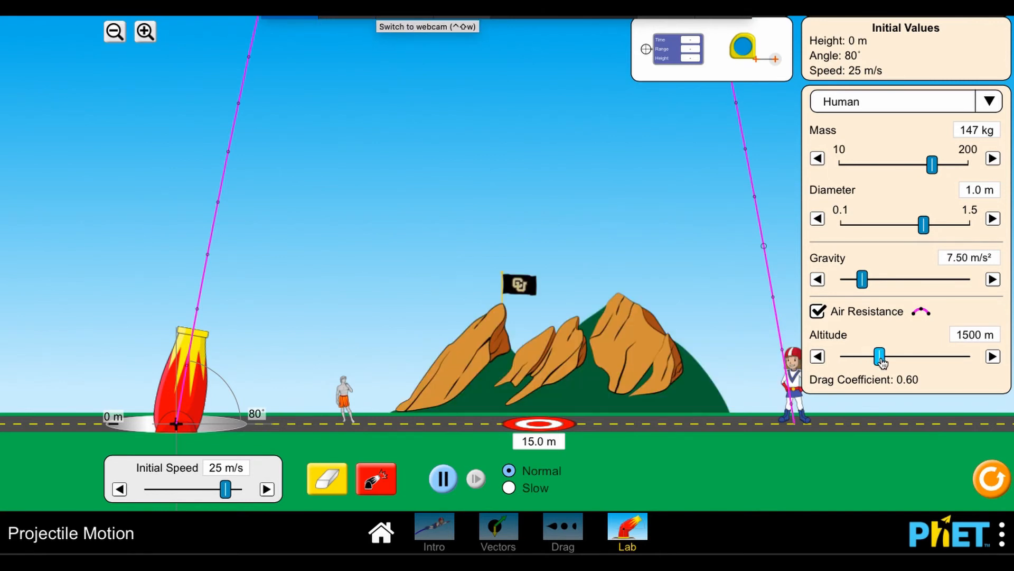
Raise the altitude to 1600 m and launch the human at 71° and 15 m/s
click(994, 356)
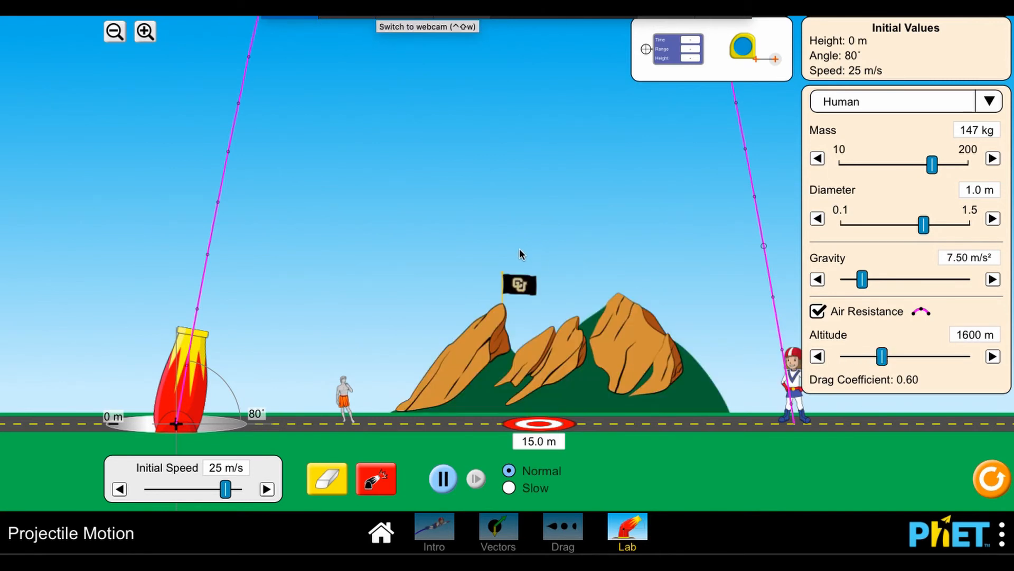
mouse_move(496, 269)
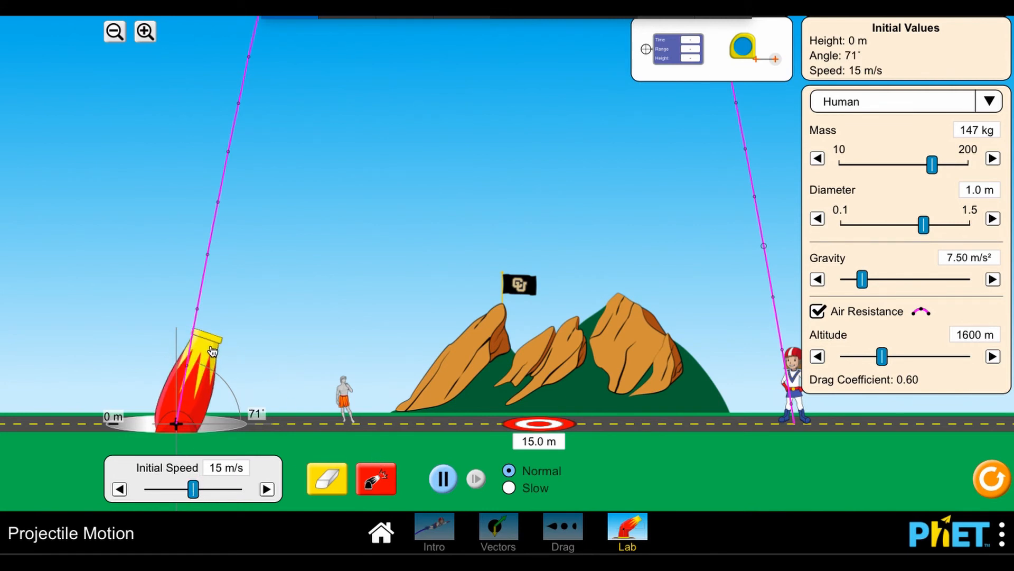
click(375, 479)
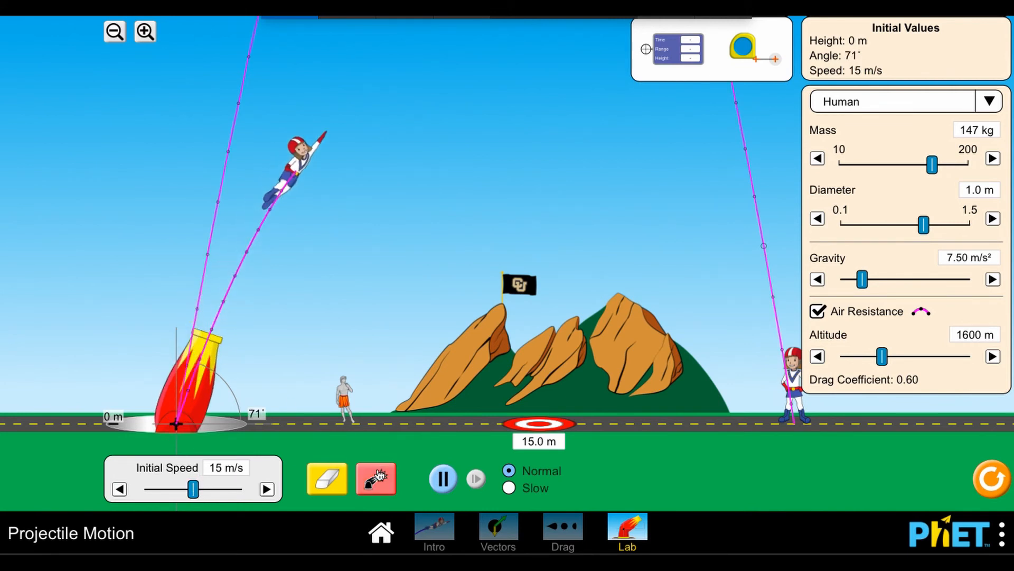